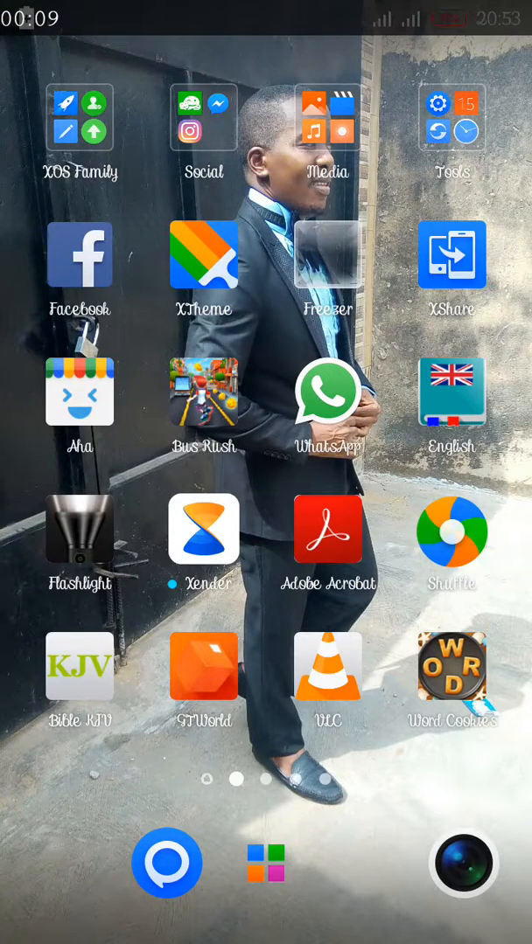
- Pull down the notification shade from the home screen and launch the phone's Settings app
{"action": "left_click_drag", "start_coordinate": [266, 17], "coordinate": [266, 350]}
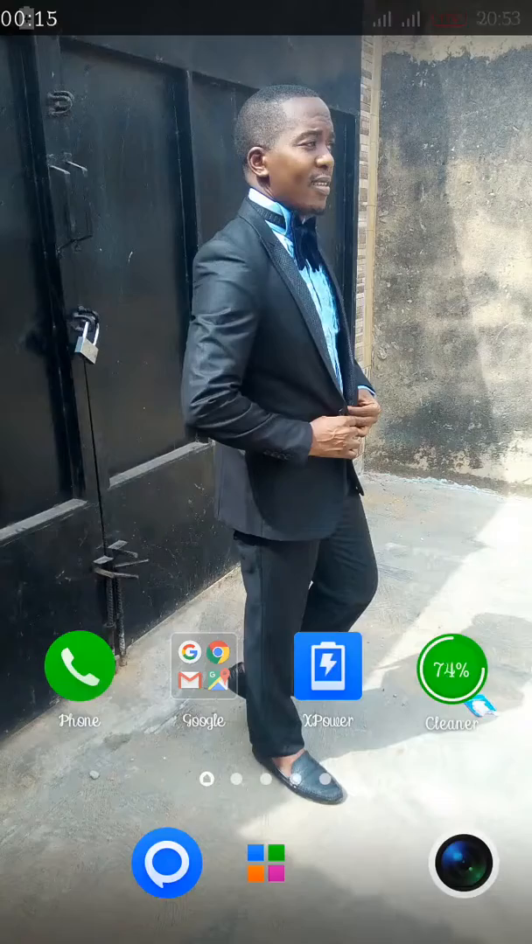
{"action": "scroll", "scroll_direction": "left", "scroll_amount": 3}
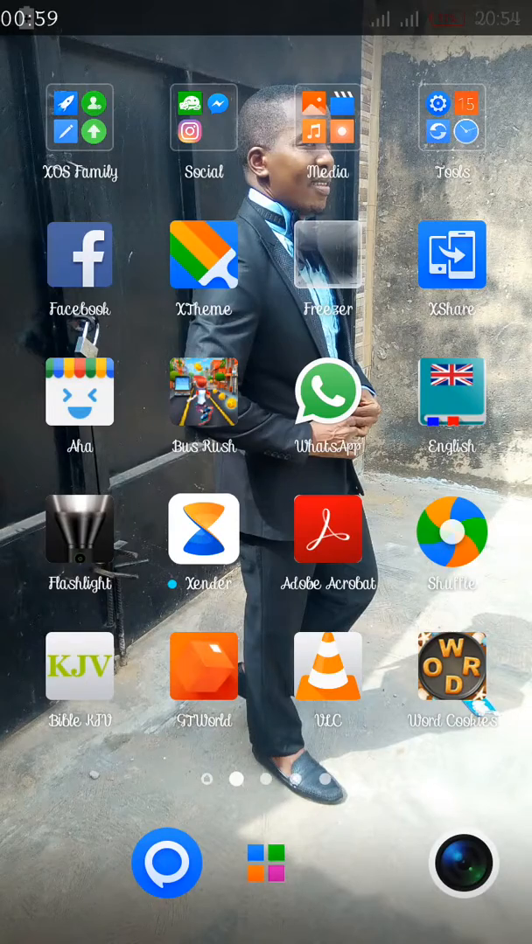
{"action": "scroll", "scroll_direction": "left", "scroll_amount": 3}
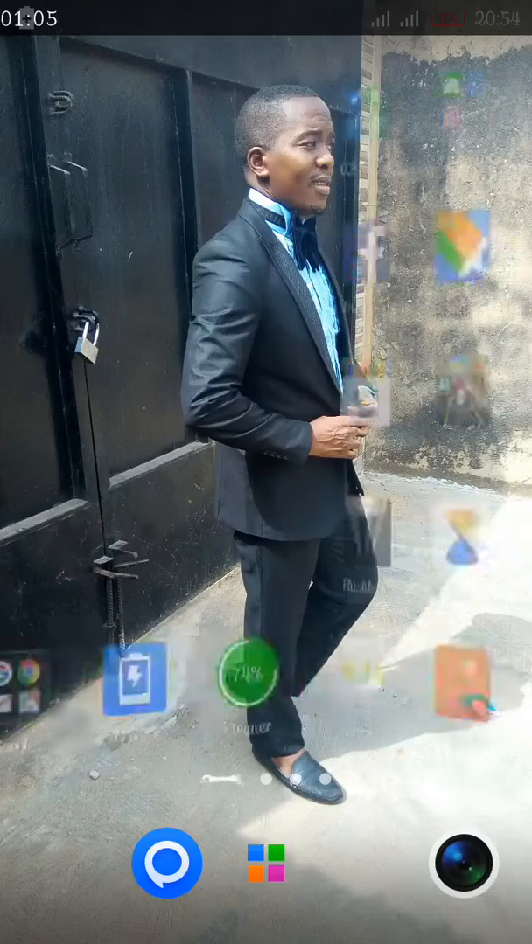
{"action": "scroll", "scroll_direction": "left", "scroll_amount": 3}
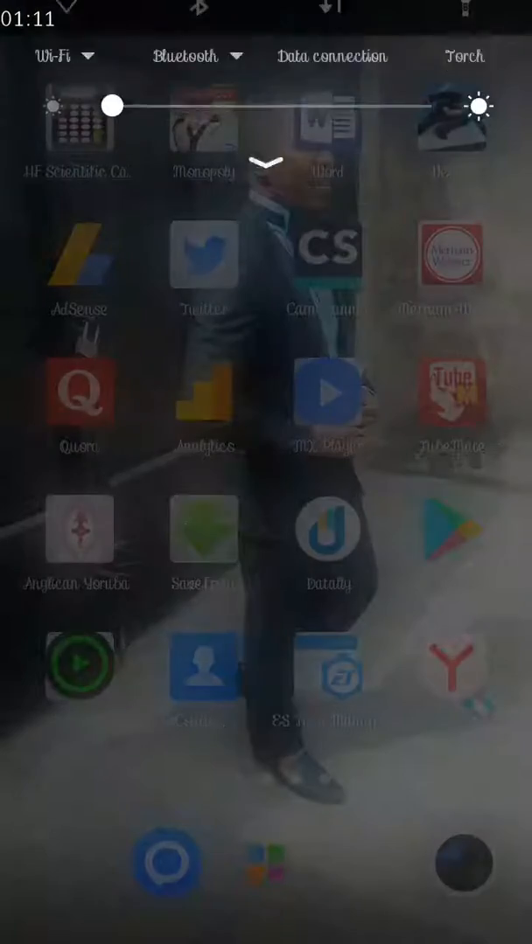
{"action": "scroll", "scroll_direction": "down", "scroll_amount": 3}
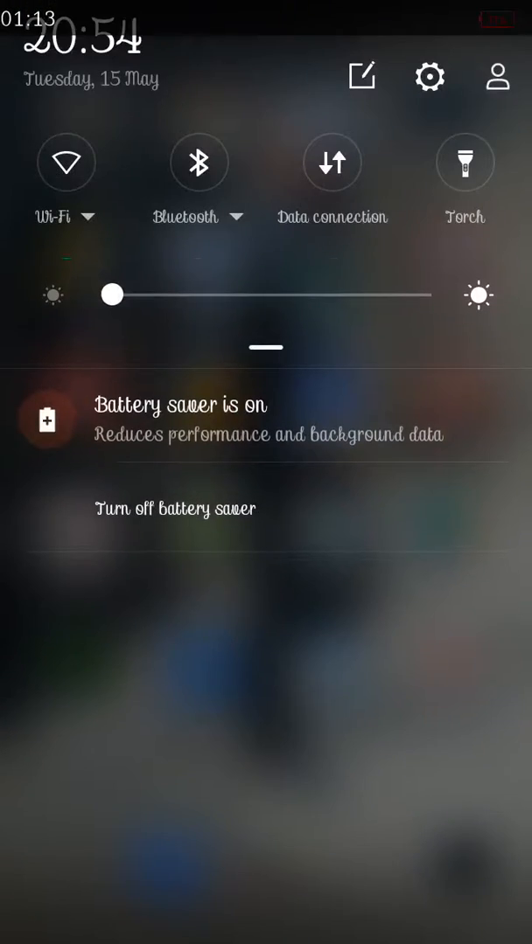
{"action": "left_click", "coordinate": [430, 75]}
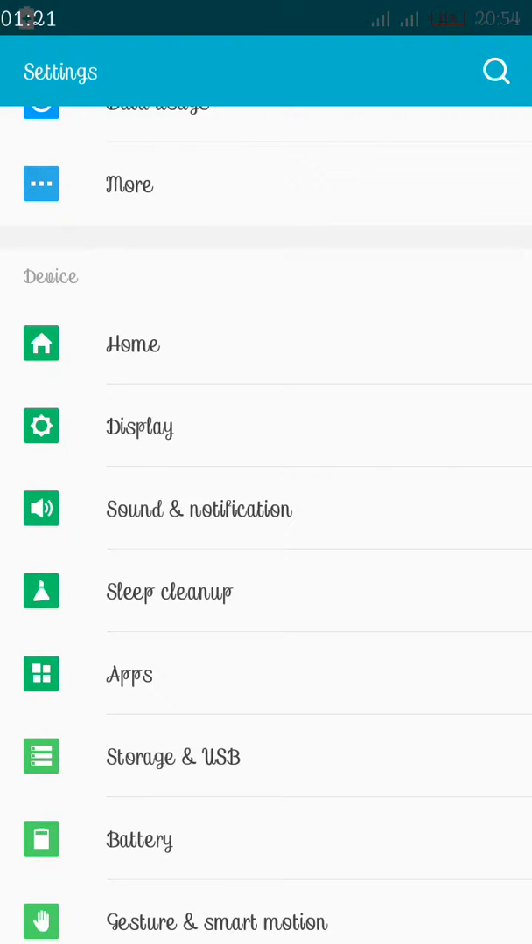
- Enter the installed apps list and scroll down to locate Messenger
{"action": "left_click", "coordinate": [129, 675]}
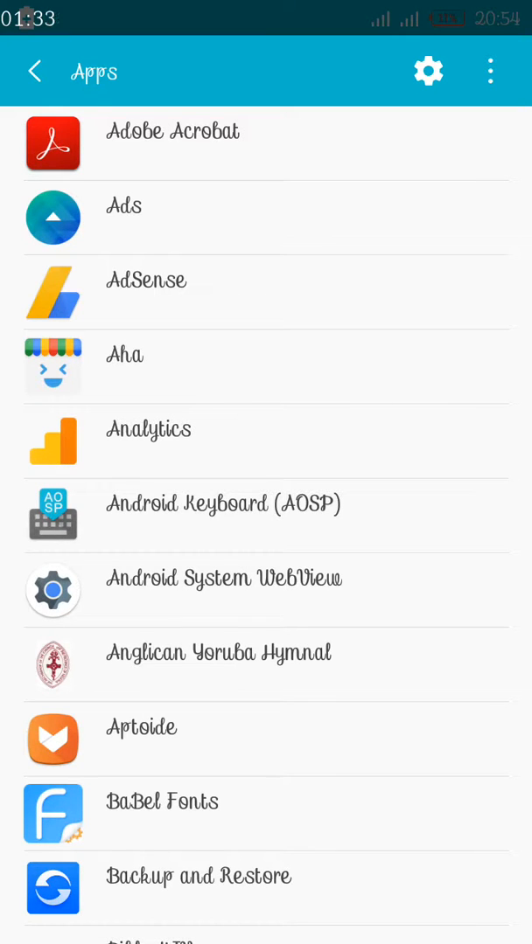
{"action": "scroll", "scroll_direction": "down", "scroll_amount": 3}
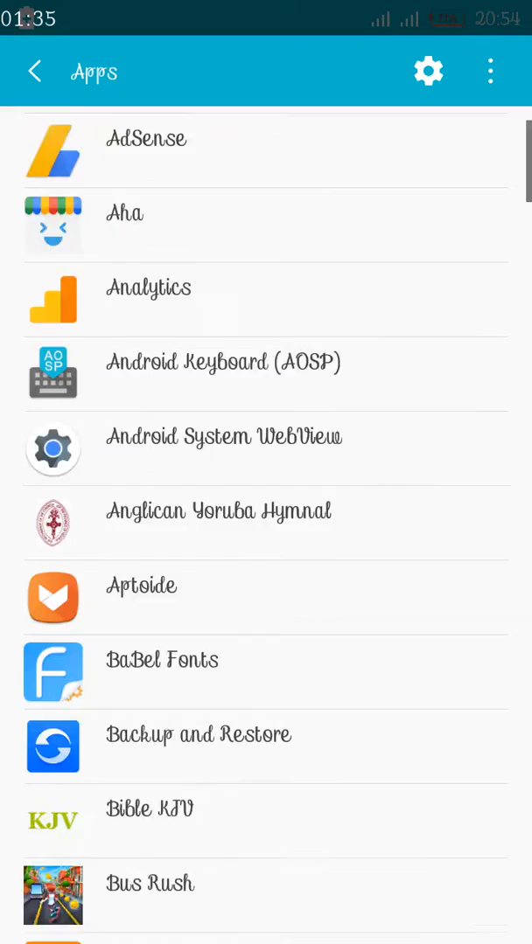
{"action": "scroll", "scroll_direction": "down", "scroll_amount": 3}
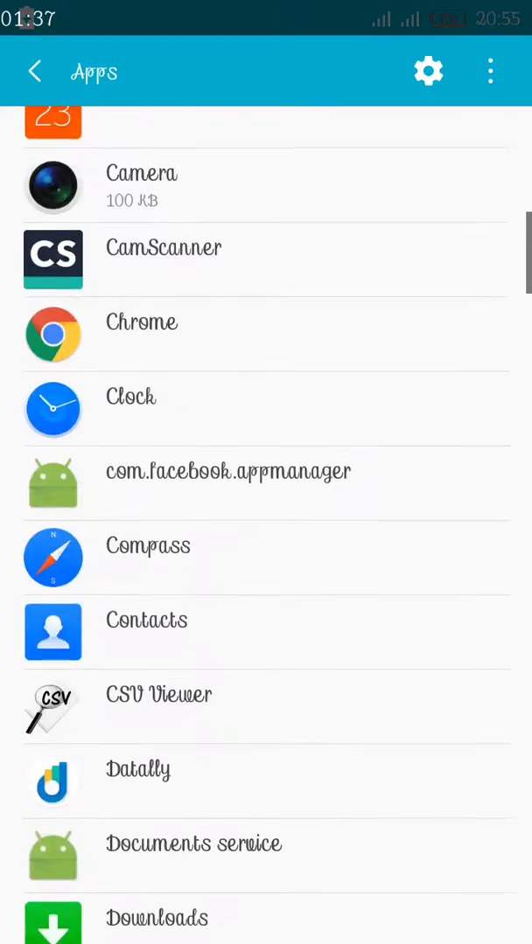
{"action": "scroll", "scroll_direction": "down", "scroll_amount": 3}
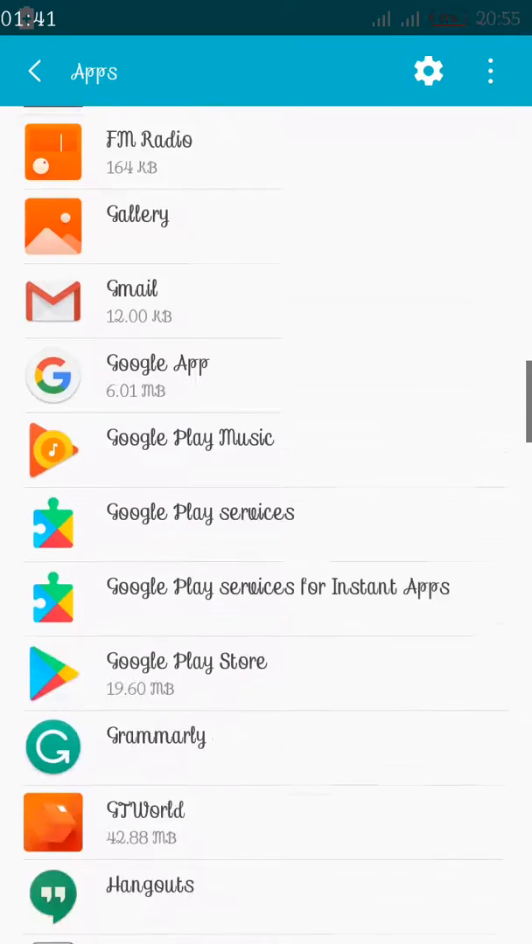
{"action": "scroll", "scroll_direction": "down", "scroll_amount": 3}
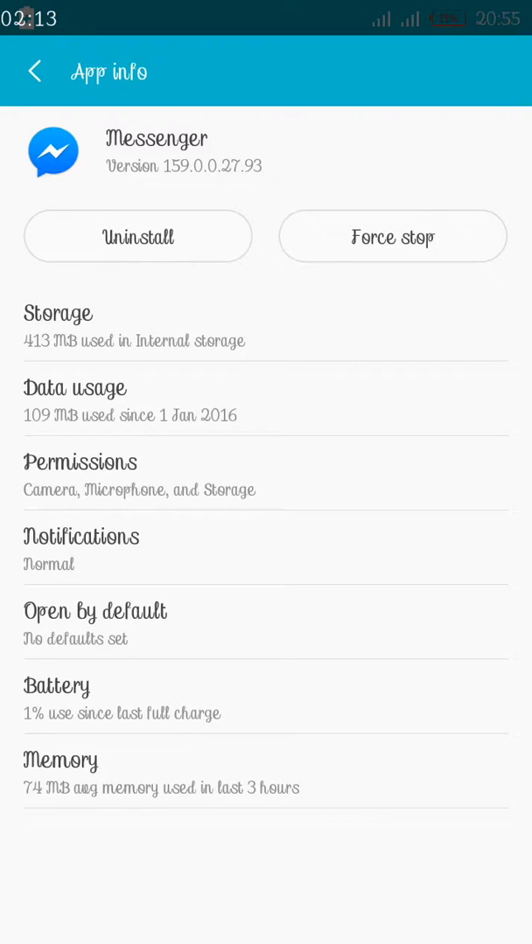
- Clear Messenger's cached data in Storage (696 KB down to 12 KB) and go back to the apps list
{"action": "left_click", "coordinate": [75, 389]}
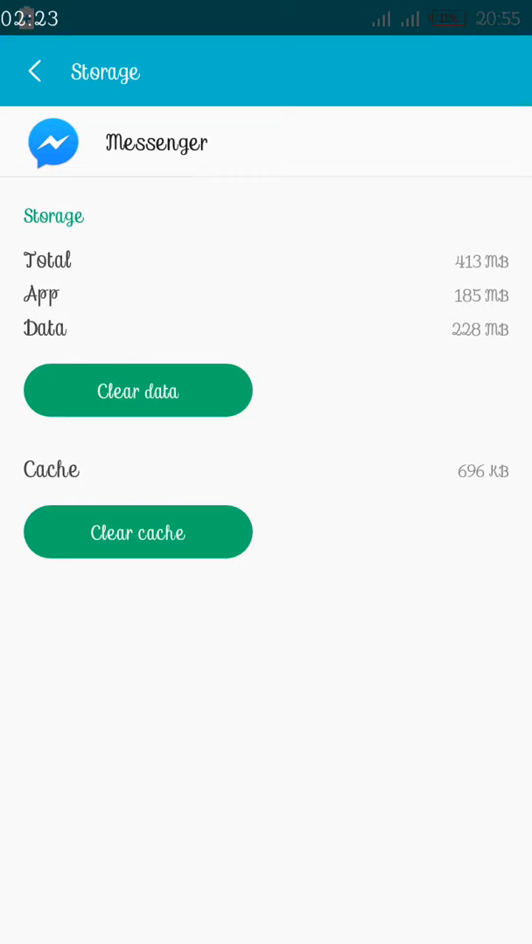
{"action": "left_click", "coordinate": [136, 390]}
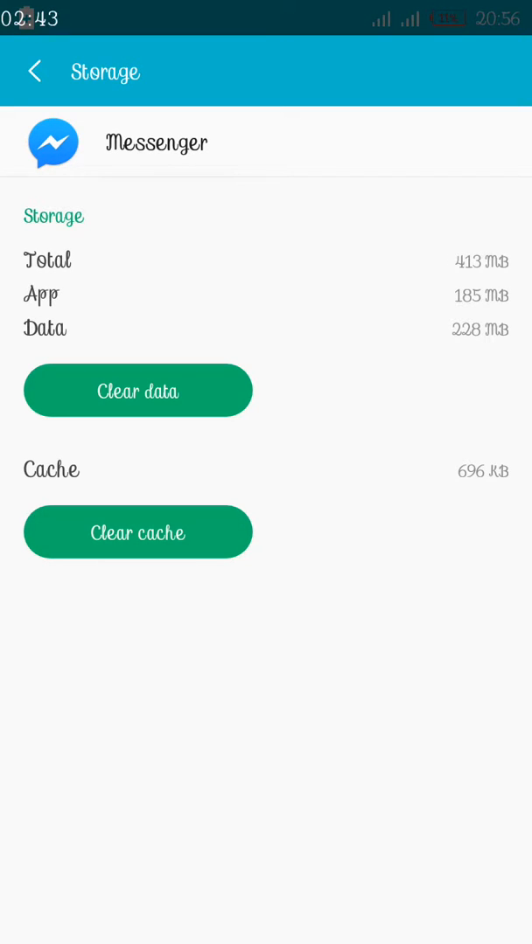
{"action": "left_click", "coordinate": [136, 532]}
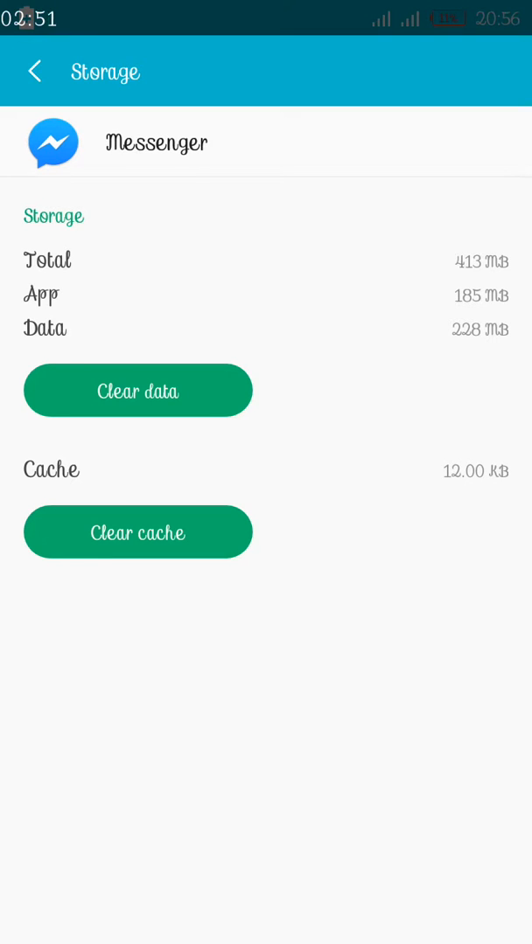
{"action": "left_click", "coordinate": [35, 72]}
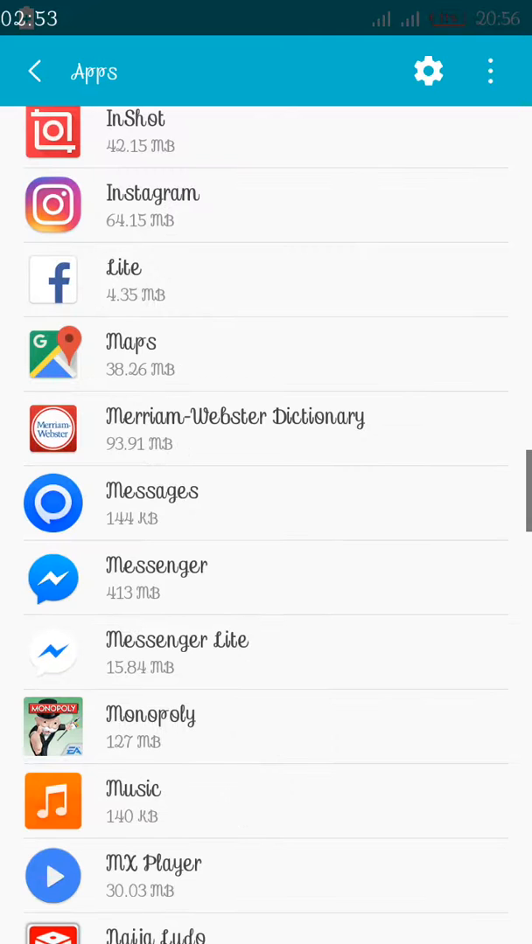
- Leave Settings for the home screen and acknowledge the 'Messenger has stopped' notice
{"action": "left_click", "coordinate": [35, 72]}
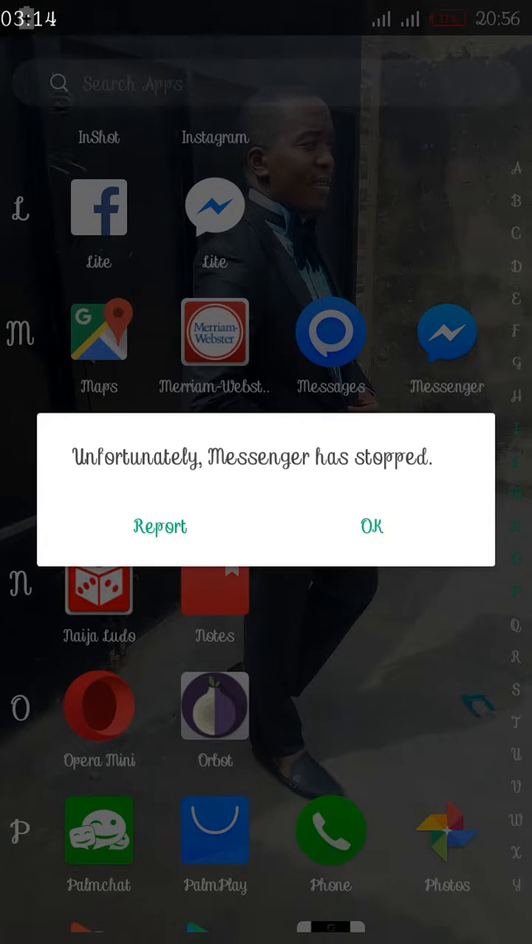
{"action": "left_click", "coordinate": [371, 524]}
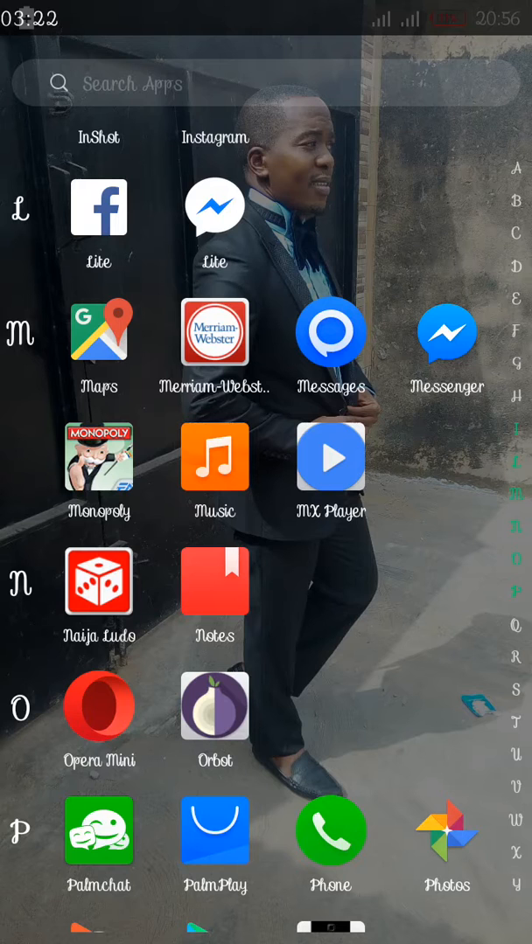
- Launch Messenger from the app drawer and scroll through its loaded conversation list
{"action": "left_click", "coordinate": [448, 332]}
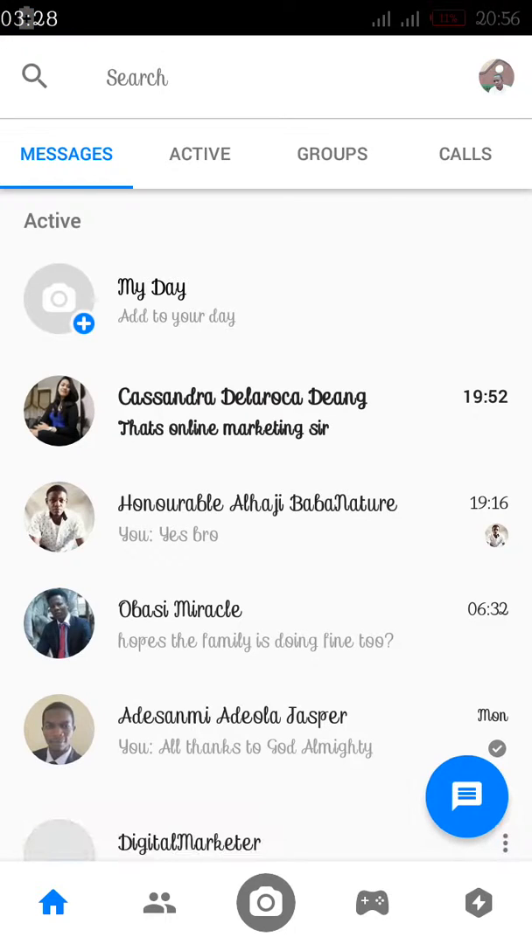
{"action": "scroll", "scroll_direction": "down", "scroll_amount": 3}
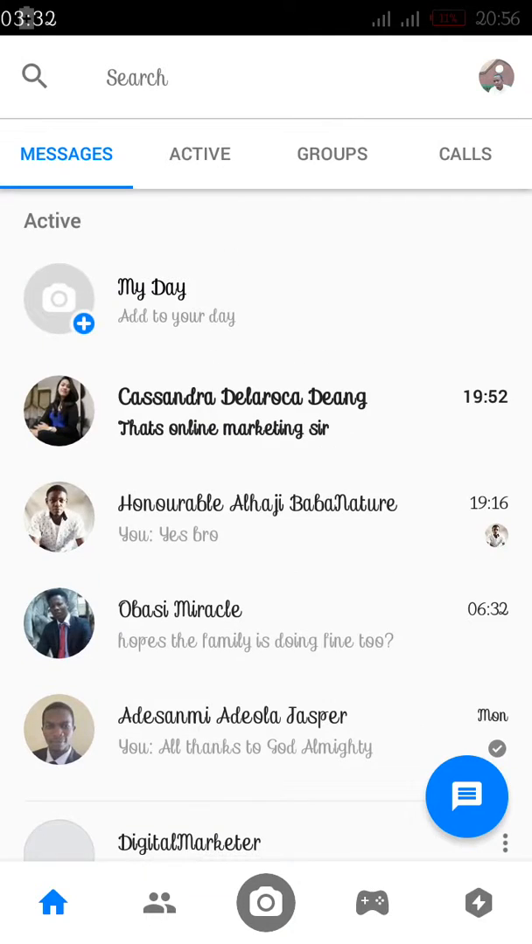
{"action": "scroll", "scroll_direction": "down", "scroll_amount": 3}
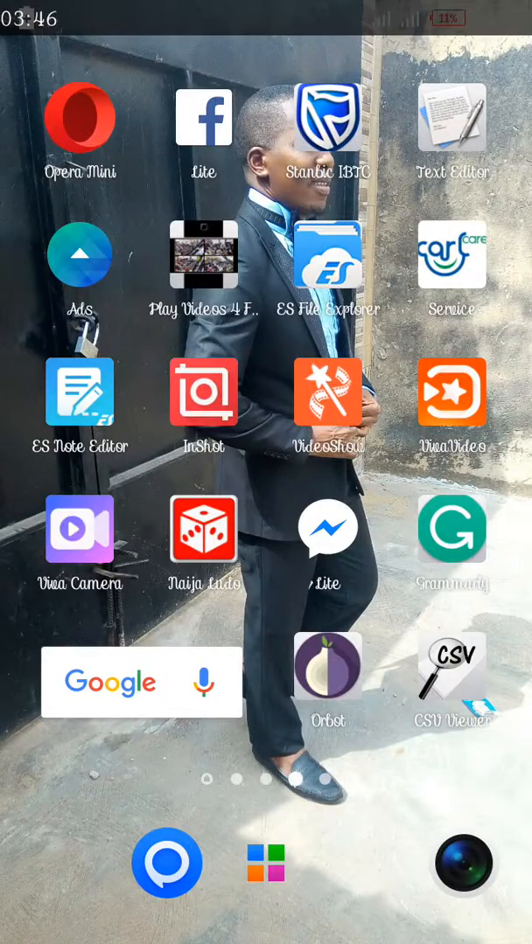
{"action": "scroll", "scroll_direction": "left", "scroll_amount": 3}
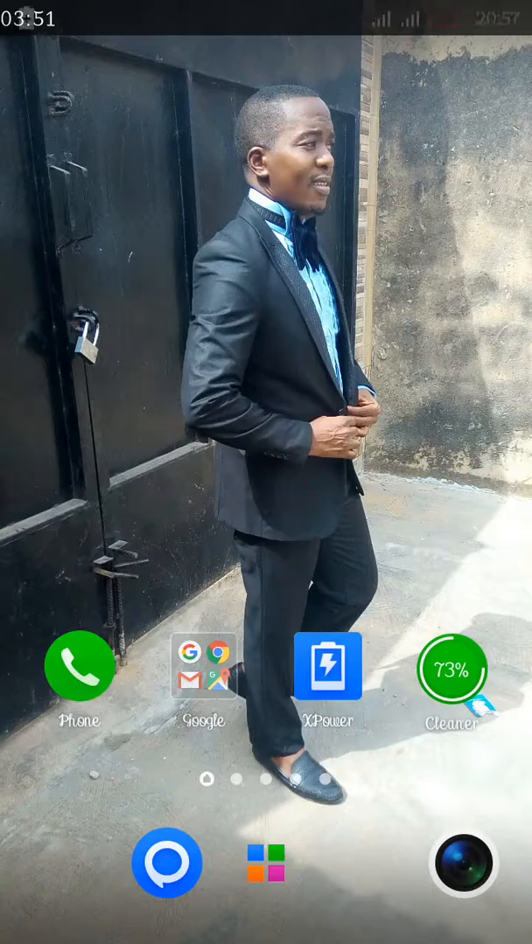
{"action": "scroll", "scroll_direction": "left", "scroll_amount": 3}
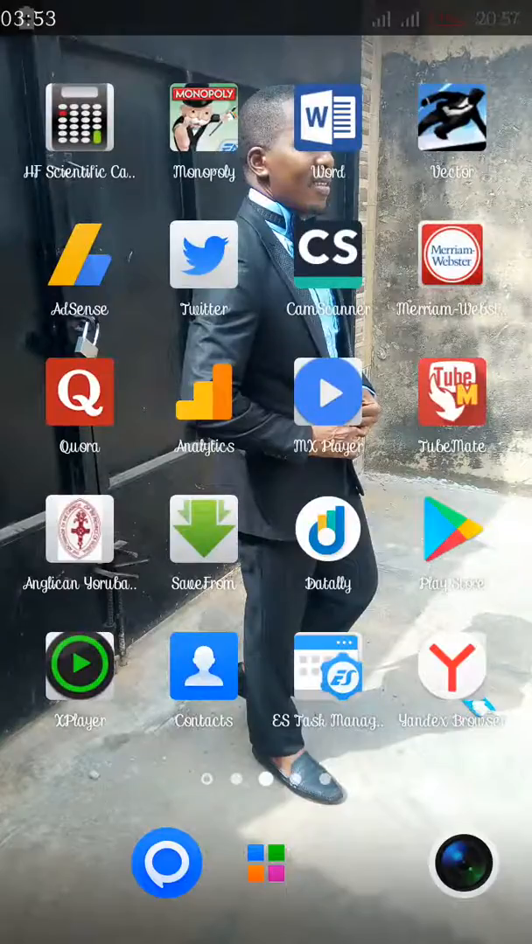